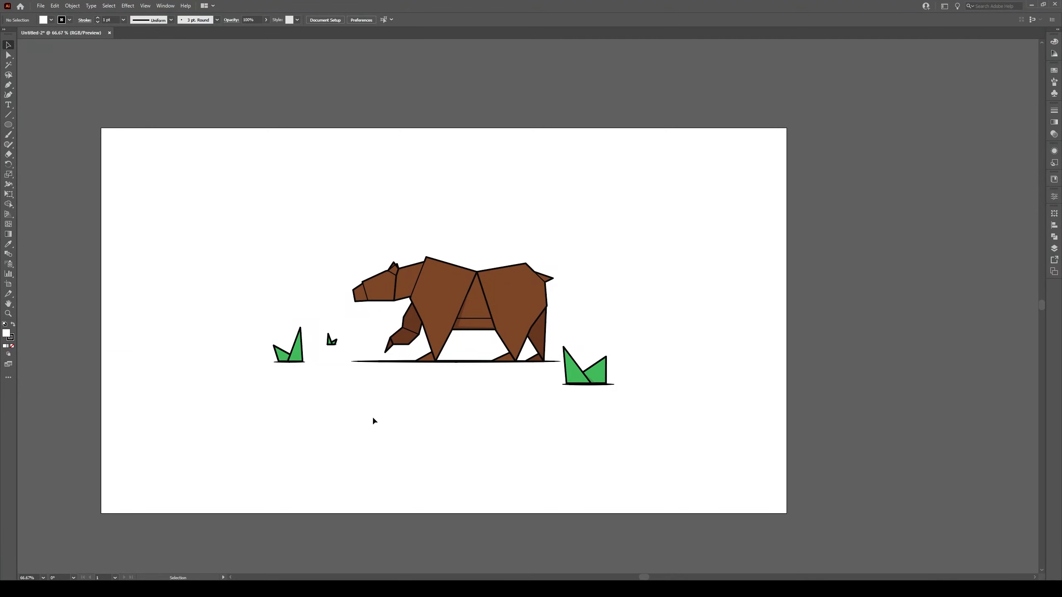
pyautogui.moveTo(370, 418)
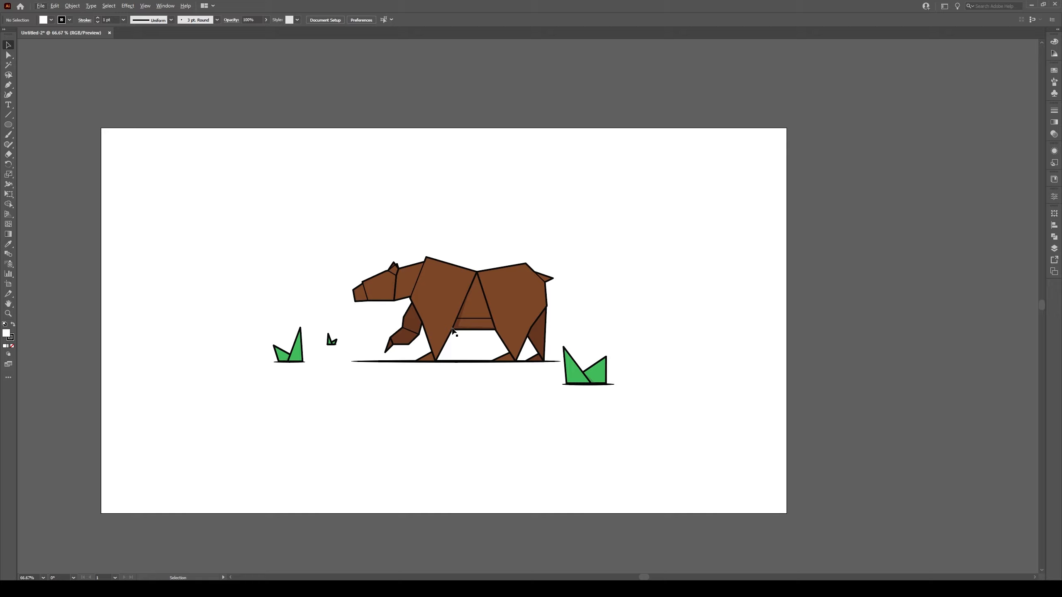
pyautogui.moveTo(2, 282)
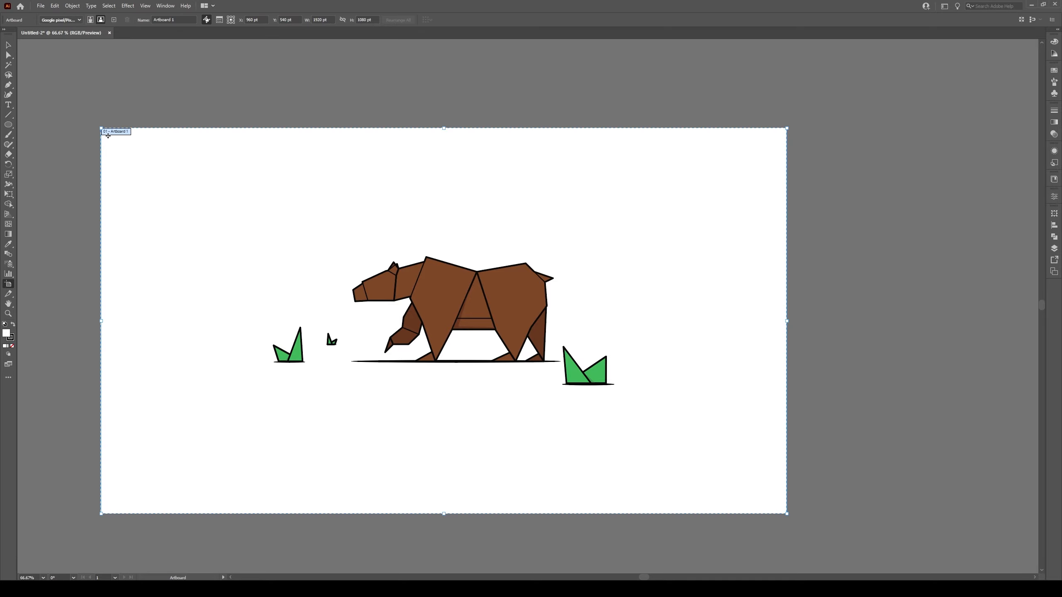
# Step: Return from artboard editing to the Selection Tool, leaving the bear's artboard at its original size
pyautogui.moveTo(101, 129); pyautogui.dragTo(259, 256)
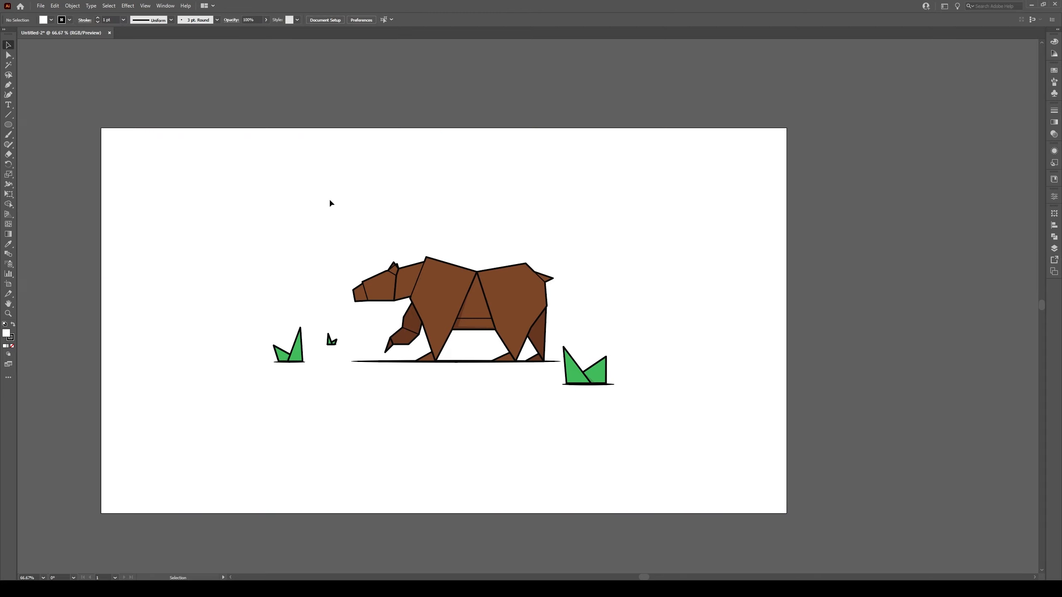
pyautogui.moveTo(289, 223)
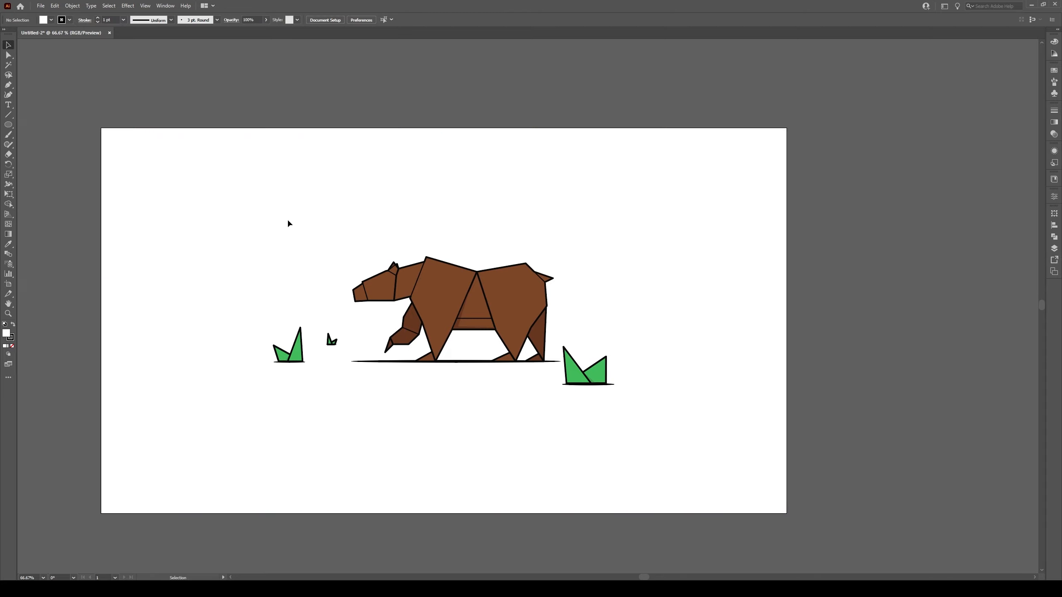
pyautogui.moveTo(8, 284)
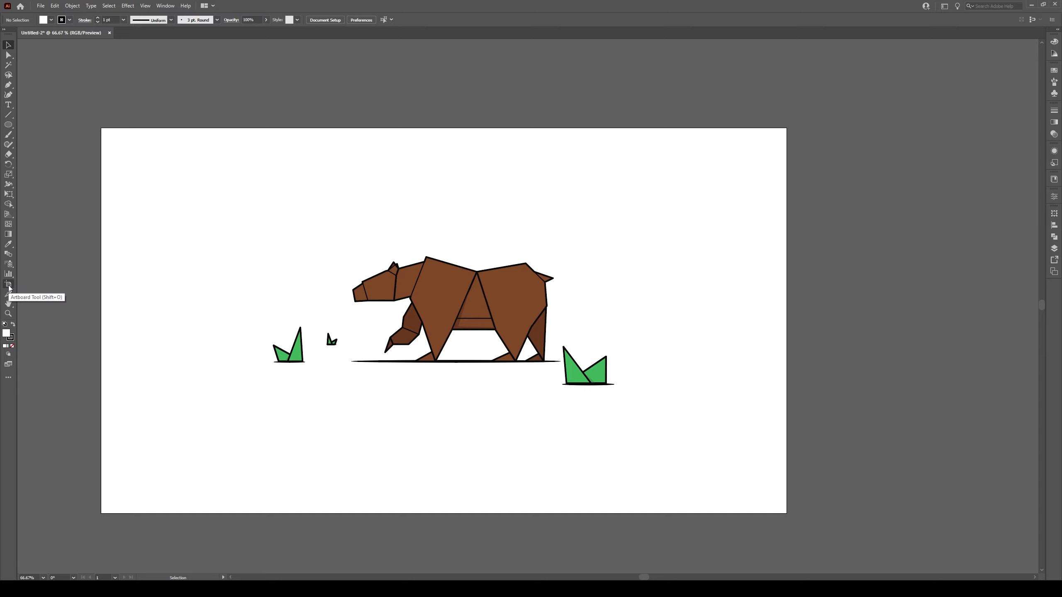
# Step: Fit the artboard to all artwork bounds via the preset list, undo it, then select the brown bear group
pyautogui.click(8, 283)
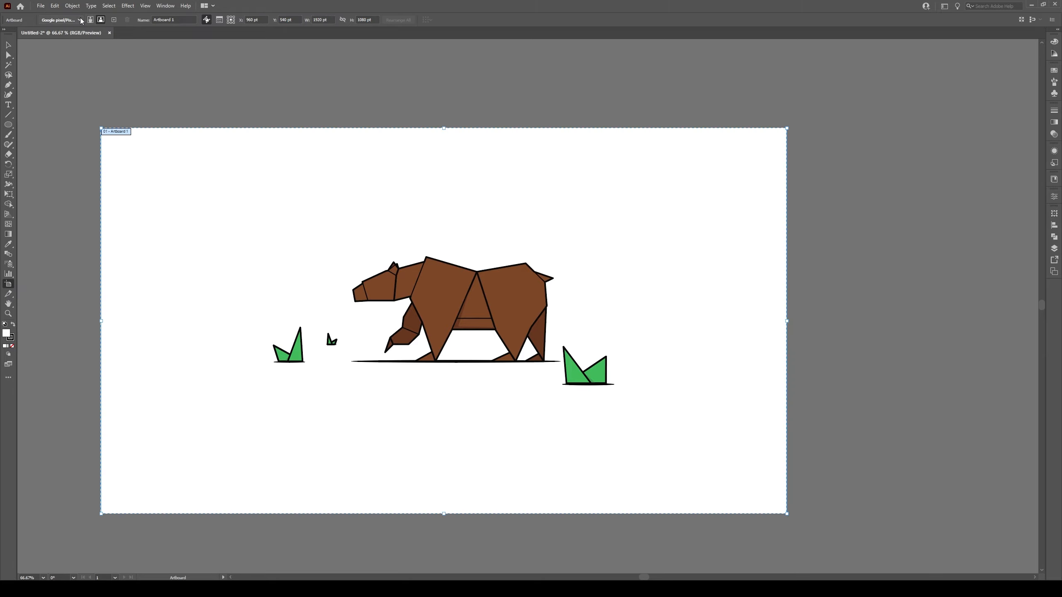
pyautogui.click(83, 19)
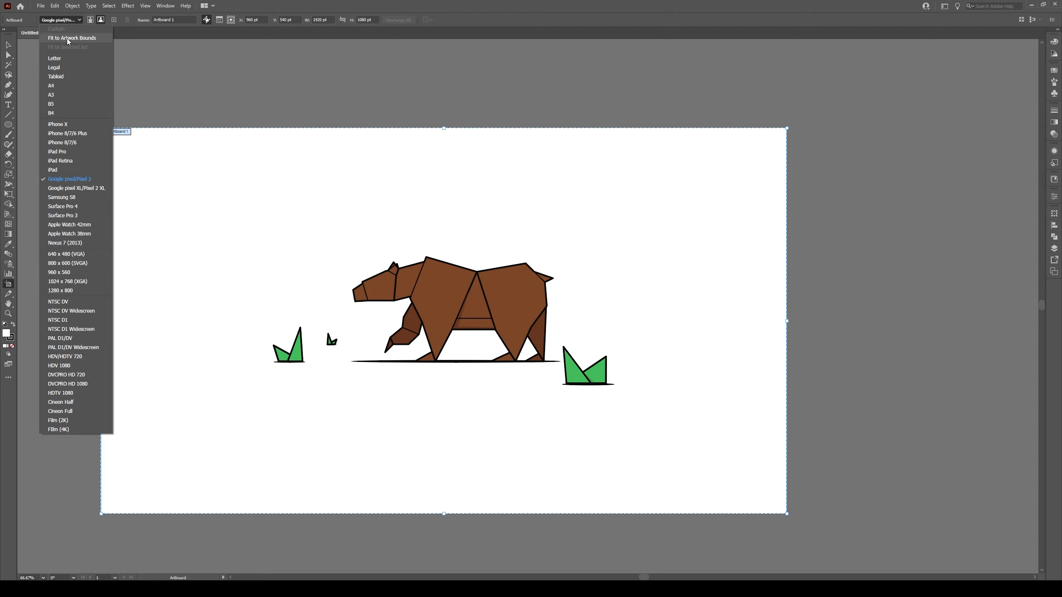
pyautogui.click(73, 38)
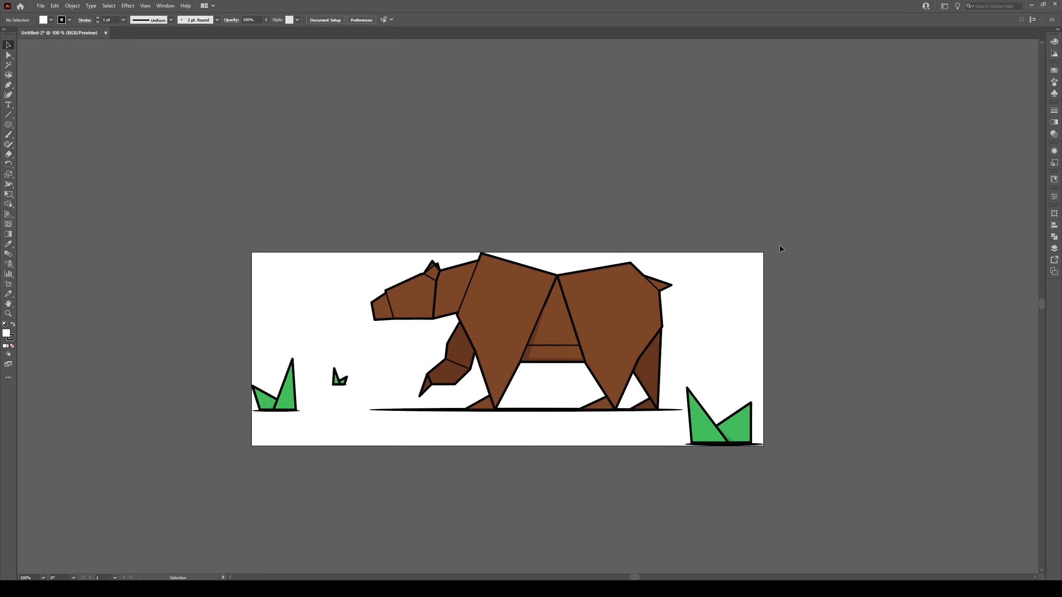
pyautogui.moveTo(481, 503)
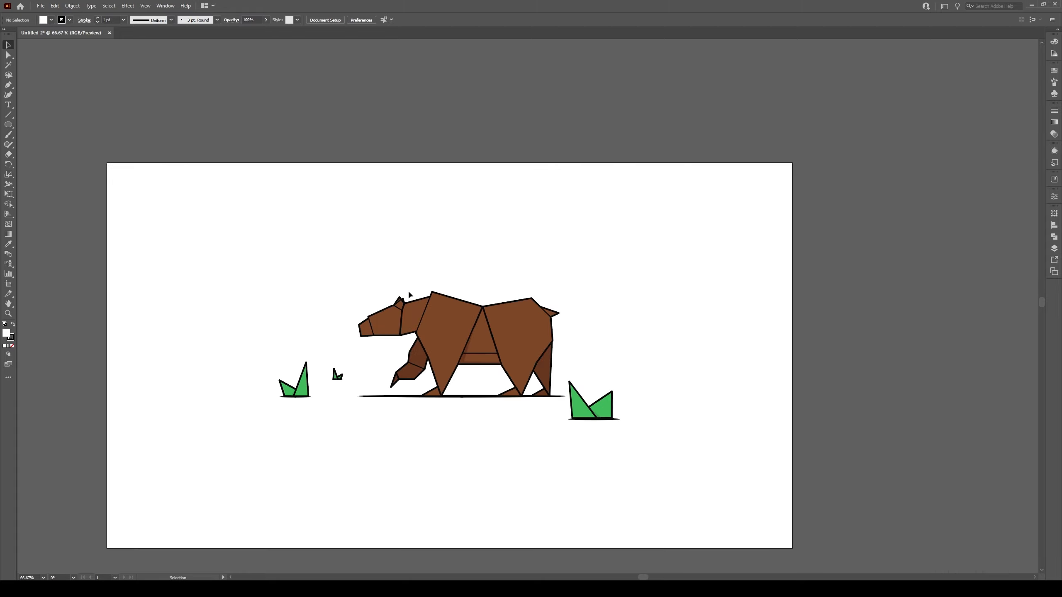
pyautogui.click(474, 314)
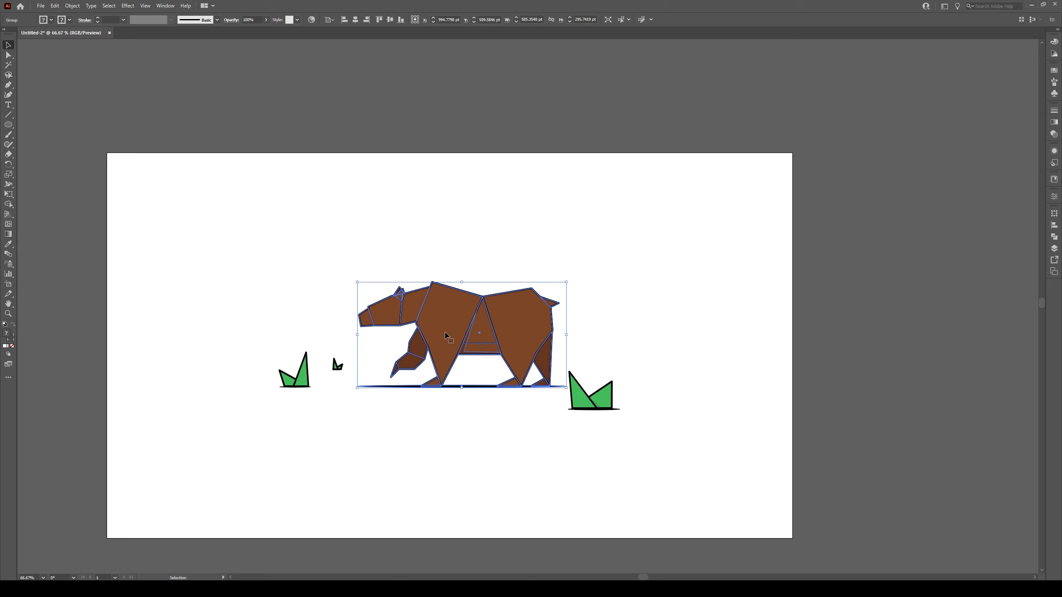
pyautogui.moveTo(8, 284)
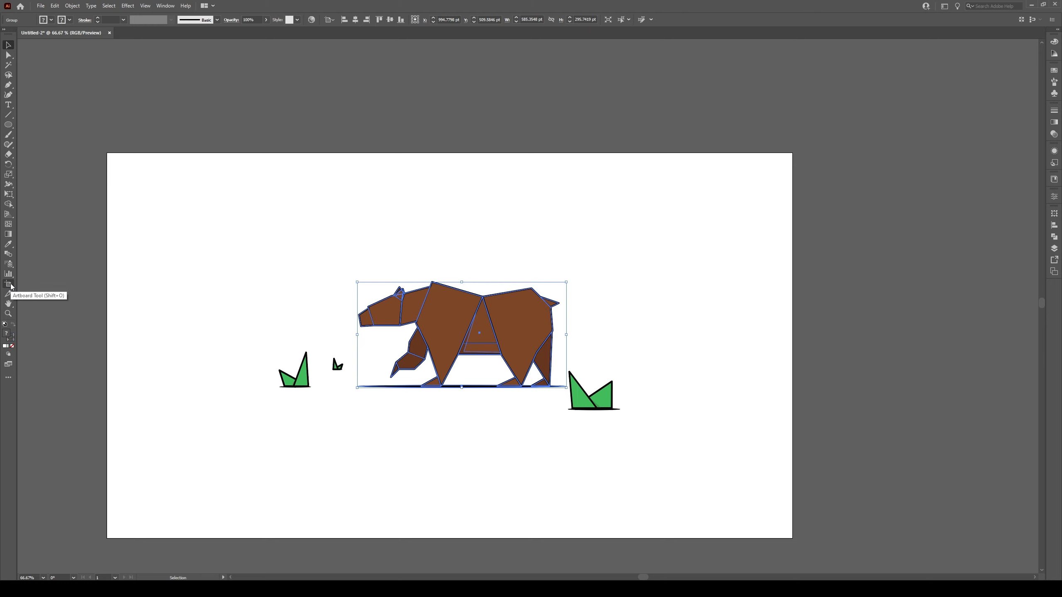
# Step: Apply the Fit to Selected Art preset so the artboard hugs the bear, grass tufts left outside
pyautogui.click(8, 284)
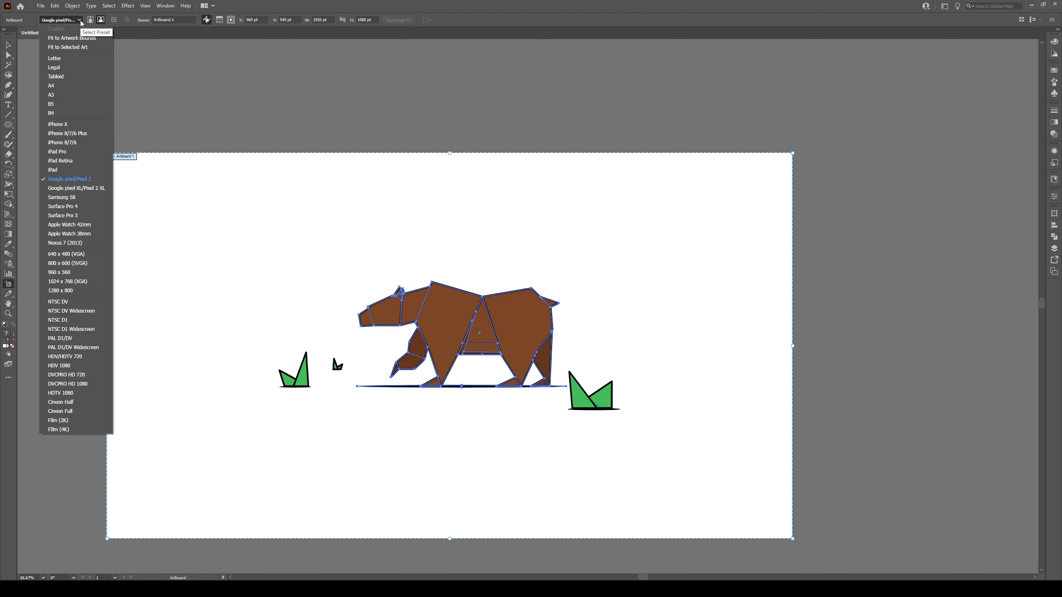
pyautogui.moveTo(75, 51)
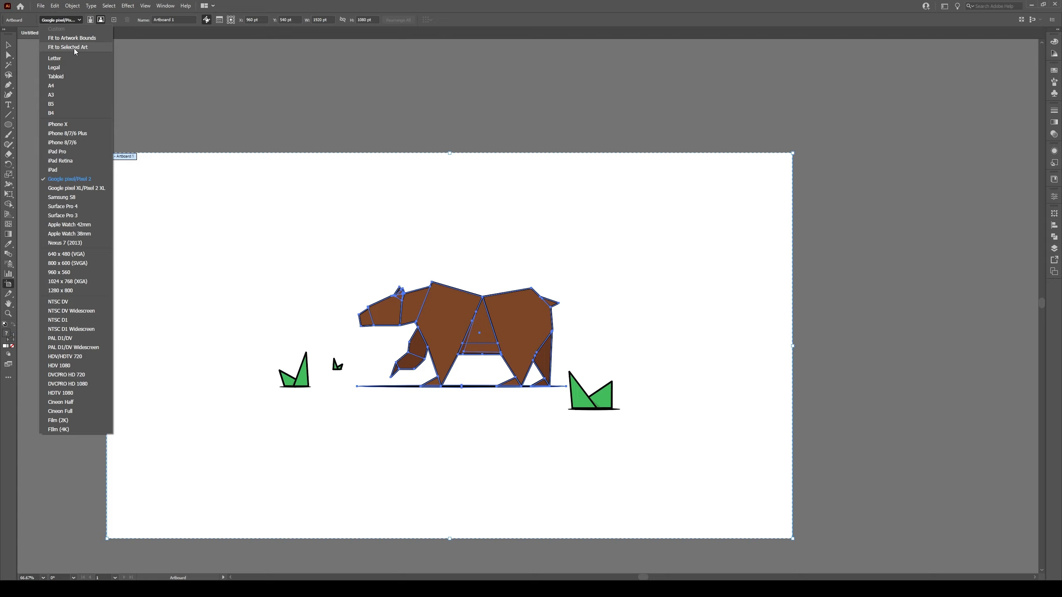
pyautogui.click(67, 47)
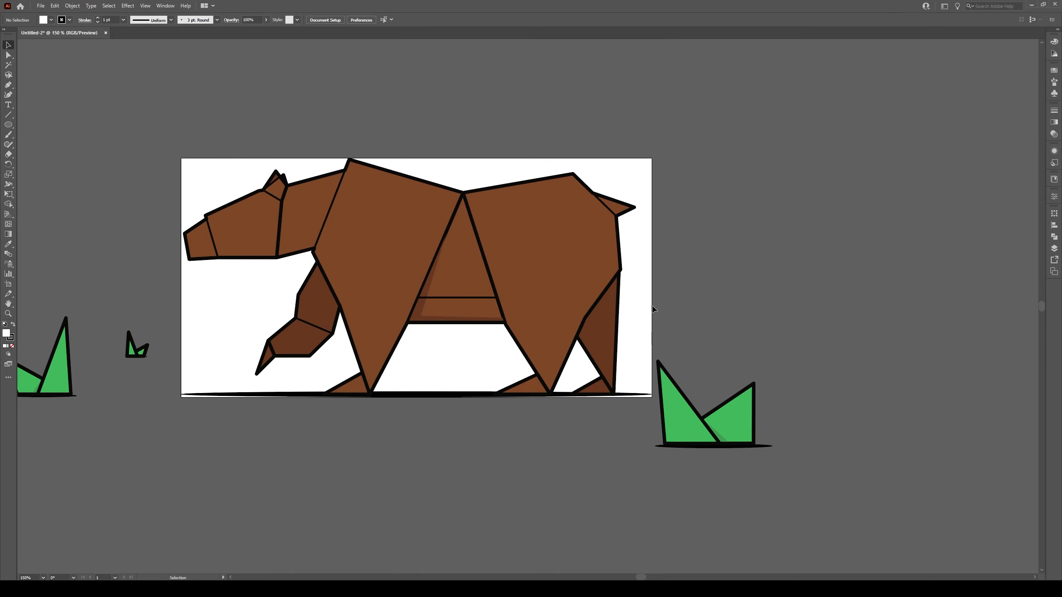
pyautogui.moveTo(181, 460)
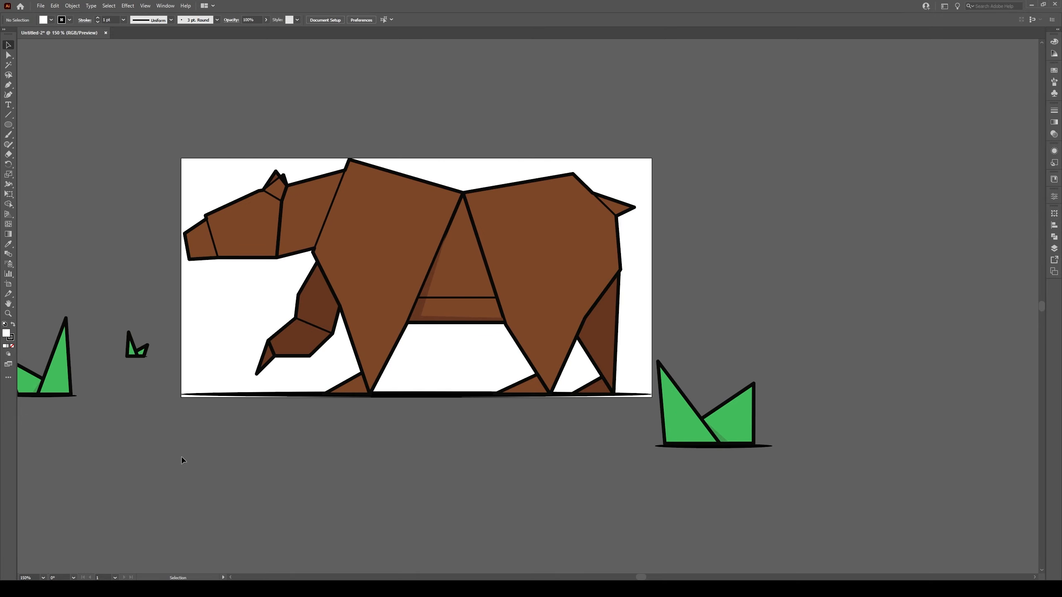